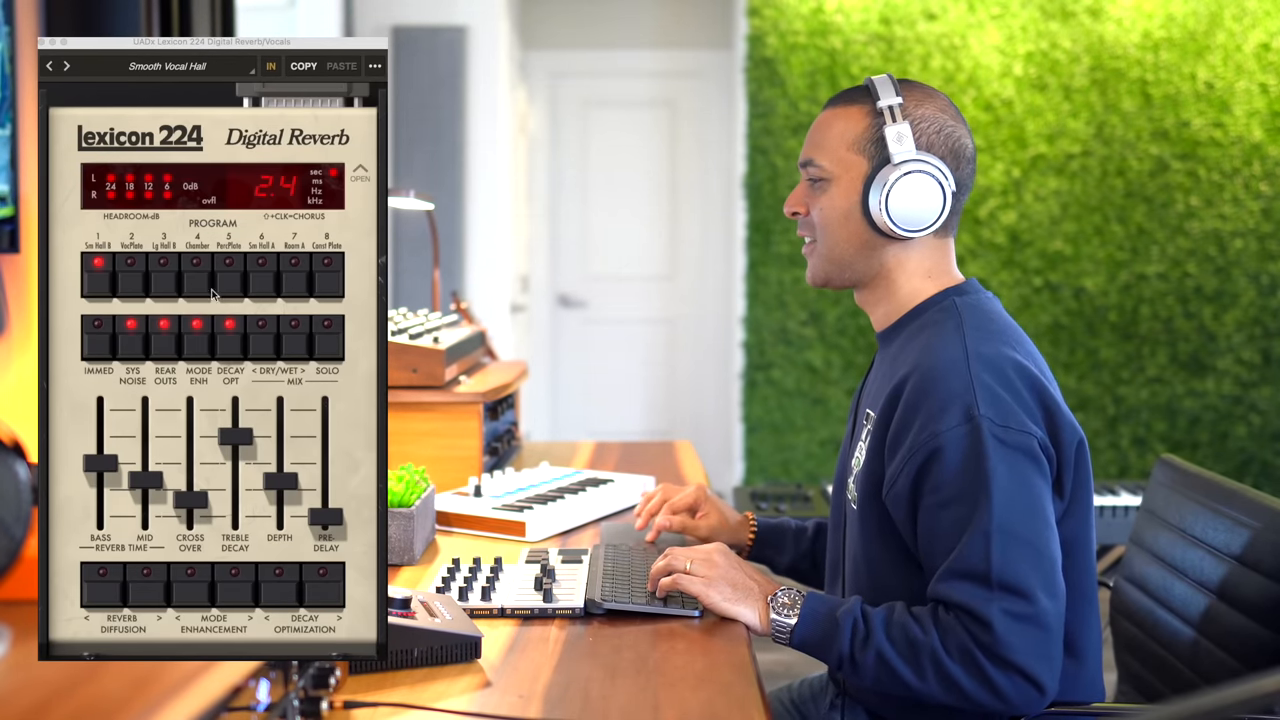
- Switch the Lexicon 224 on the vocal to the third reverb program, reading 2.8
left_click(162, 264)
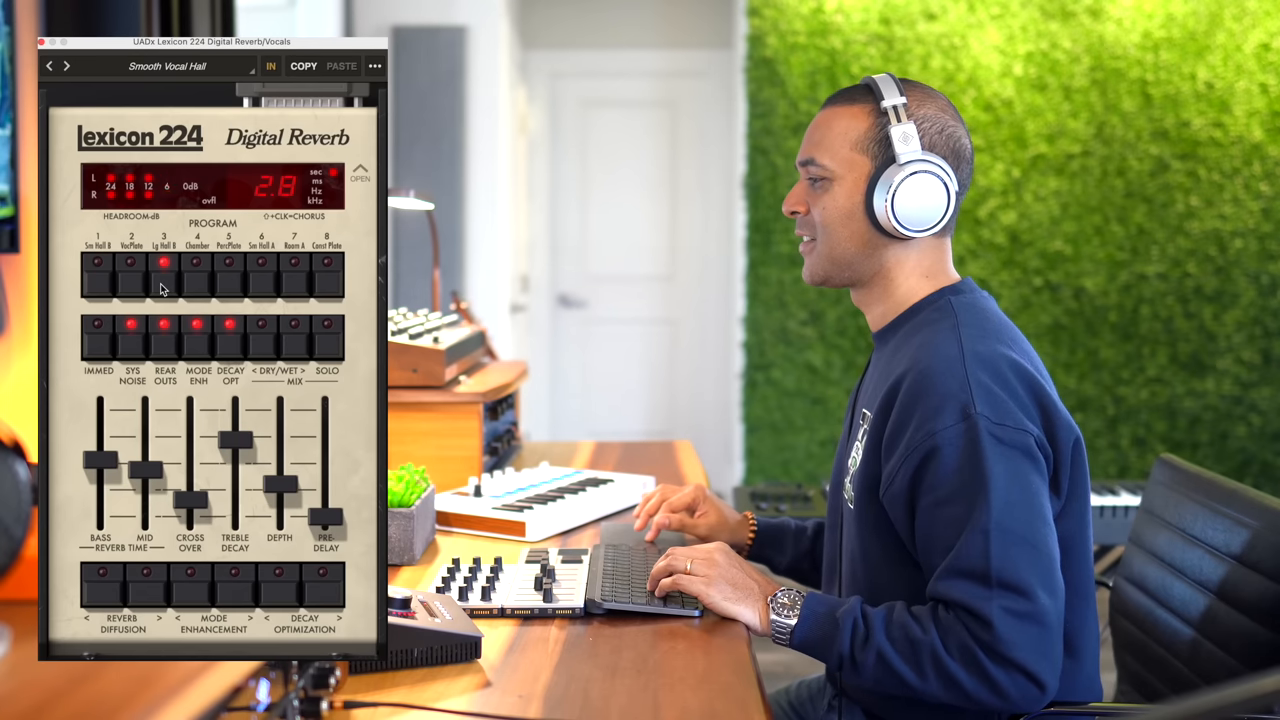